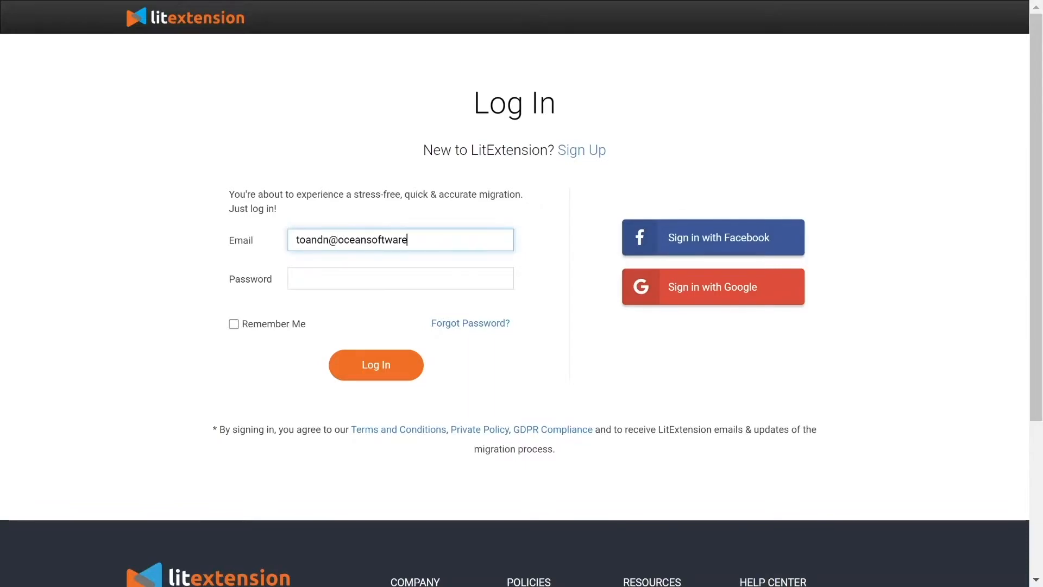
# Log in, create a new migration and select BigCommerce (searched 'bigco') as the source cart
pyautogui.click(376, 365)
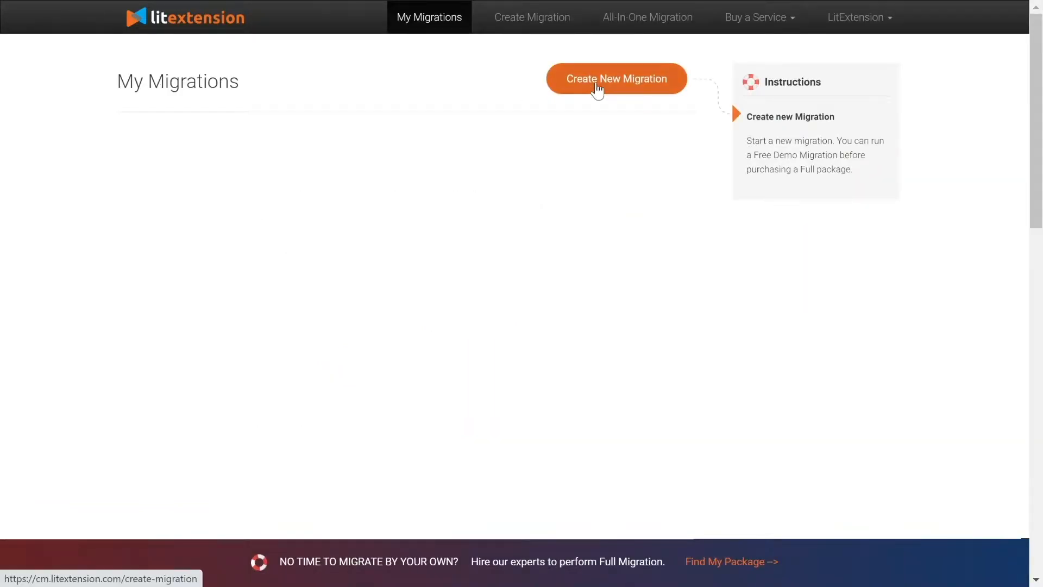
pyautogui.click(616, 78)
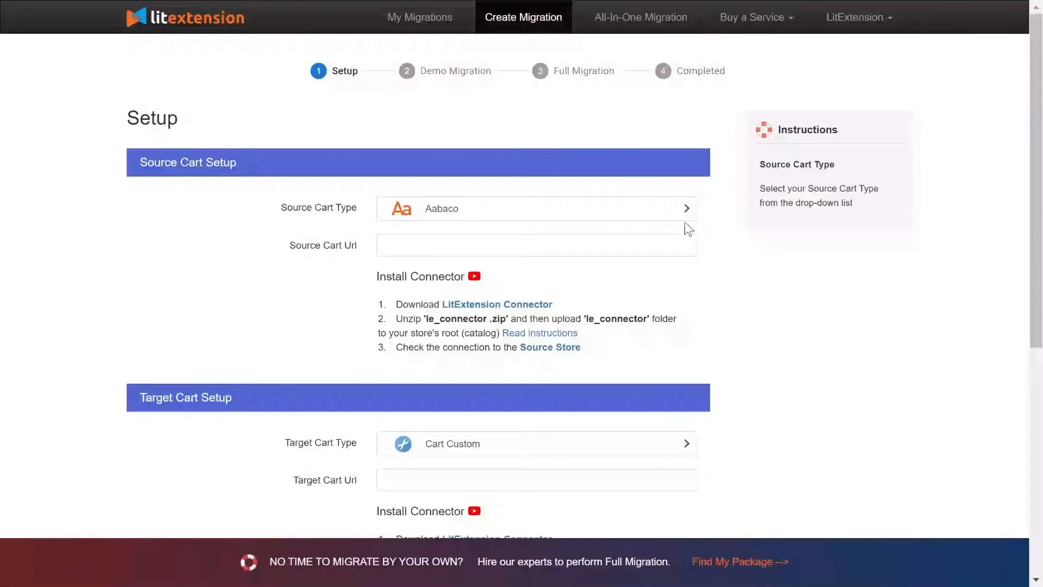
pyautogui.click(536, 207)
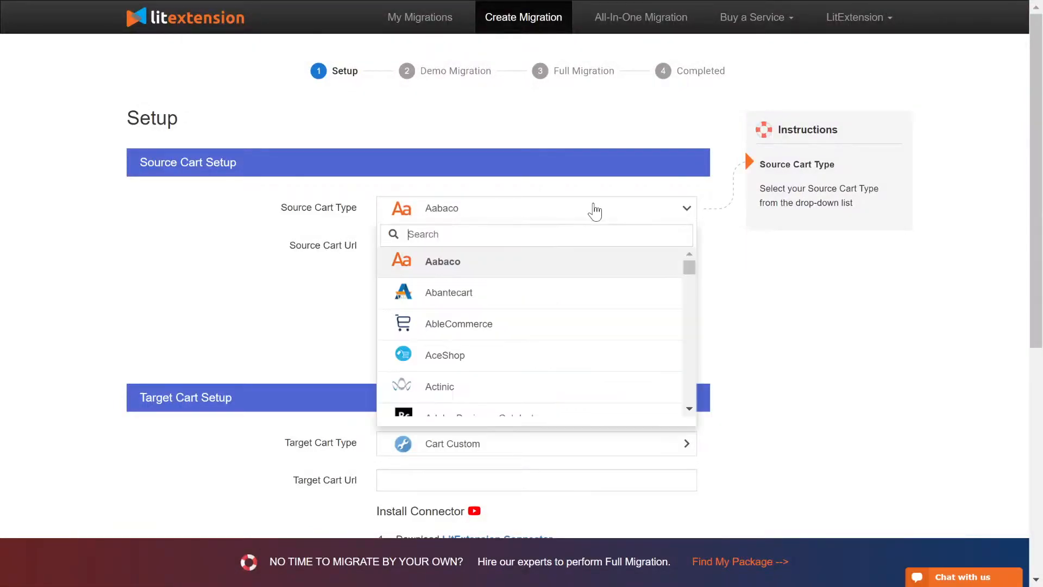
pyautogui.write('bigco')
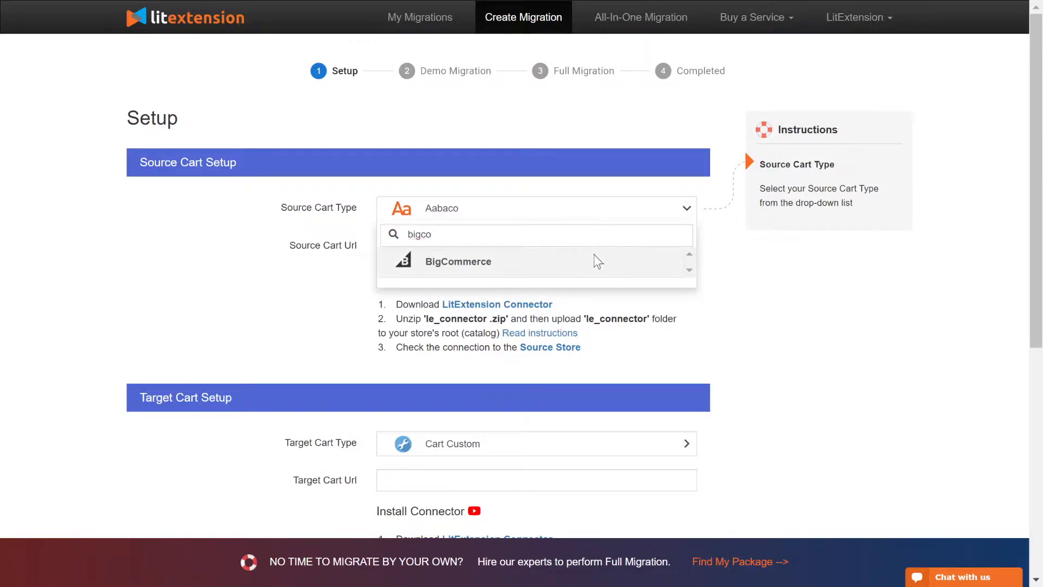
pyautogui.click(457, 261)
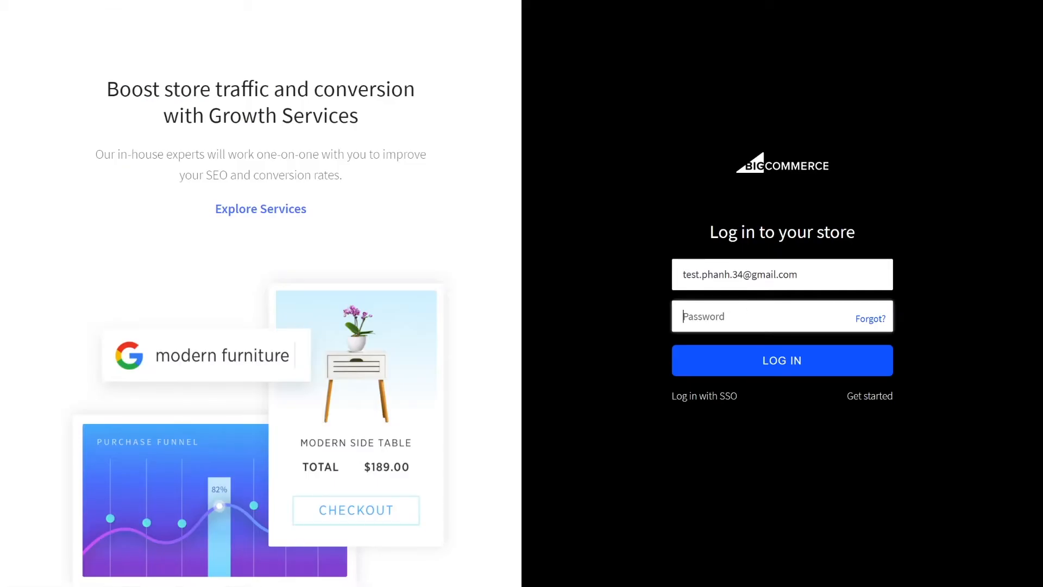
# Log into the store, create the LitExtension API account under Advanced Settings > API Accounts with modify access and save it
pyautogui.click(782, 359)
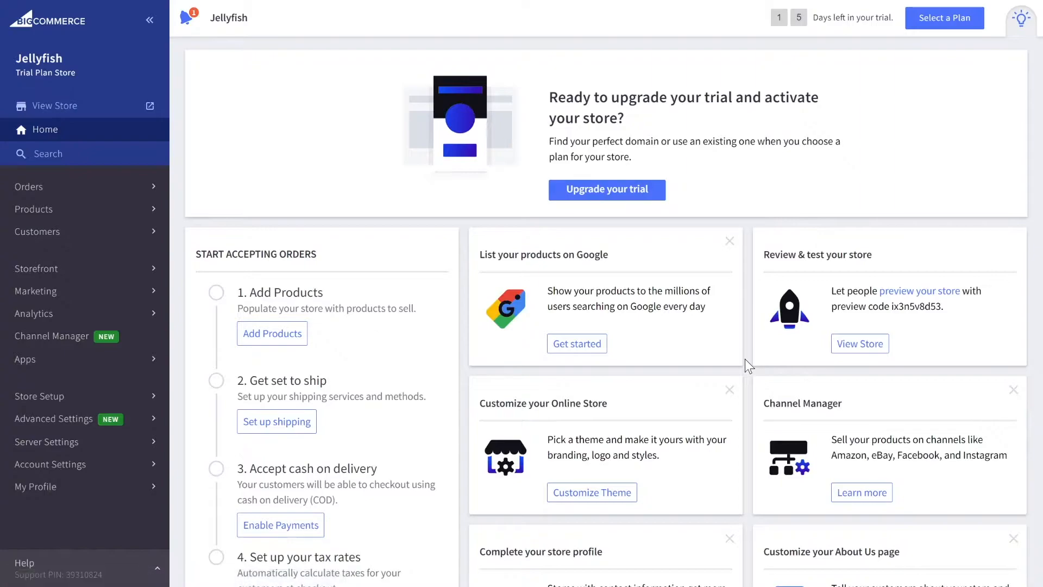
pyautogui.click(53, 418)
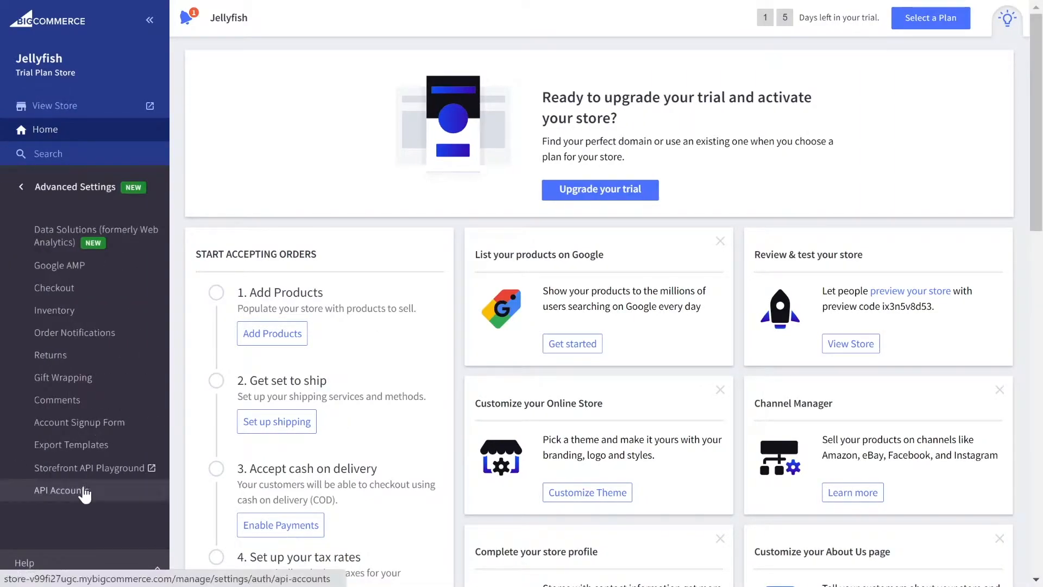
pyautogui.click(62, 490)
pyautogui.write('Lit')
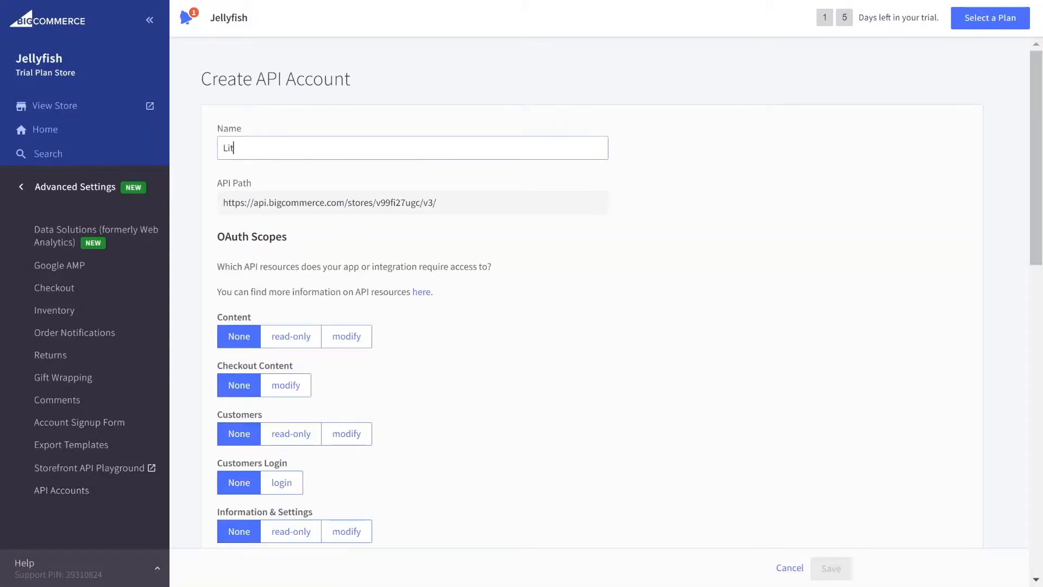
pyautogui.click(346, 336)
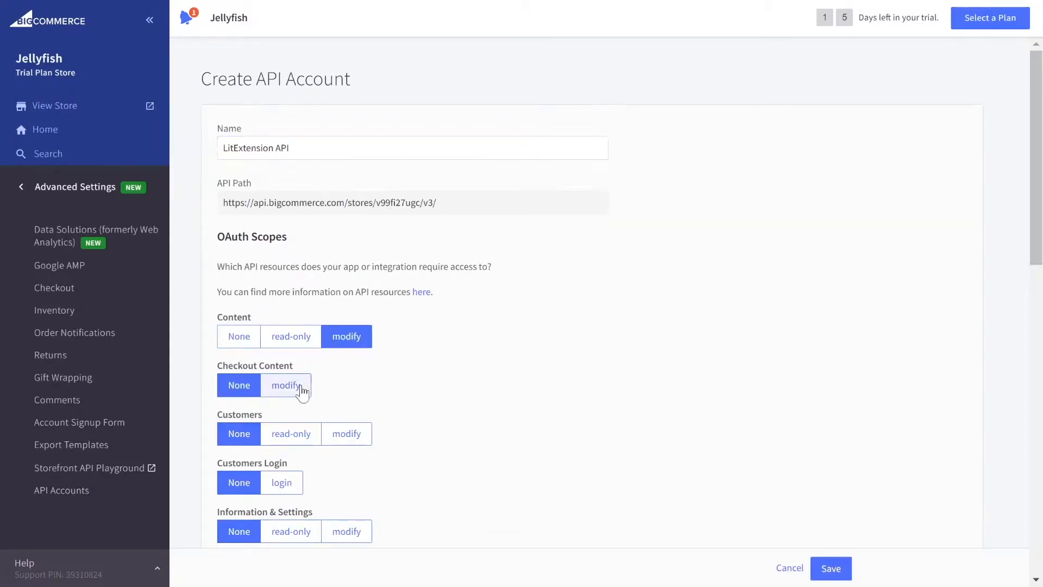
pyautogui.scroll(-3)
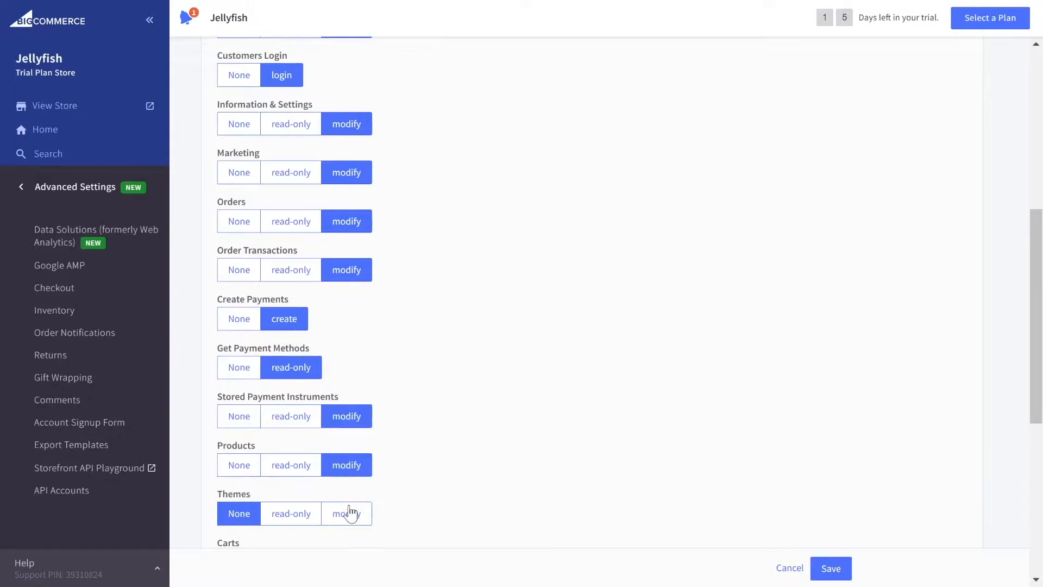
pyautogui.scroll(-3)
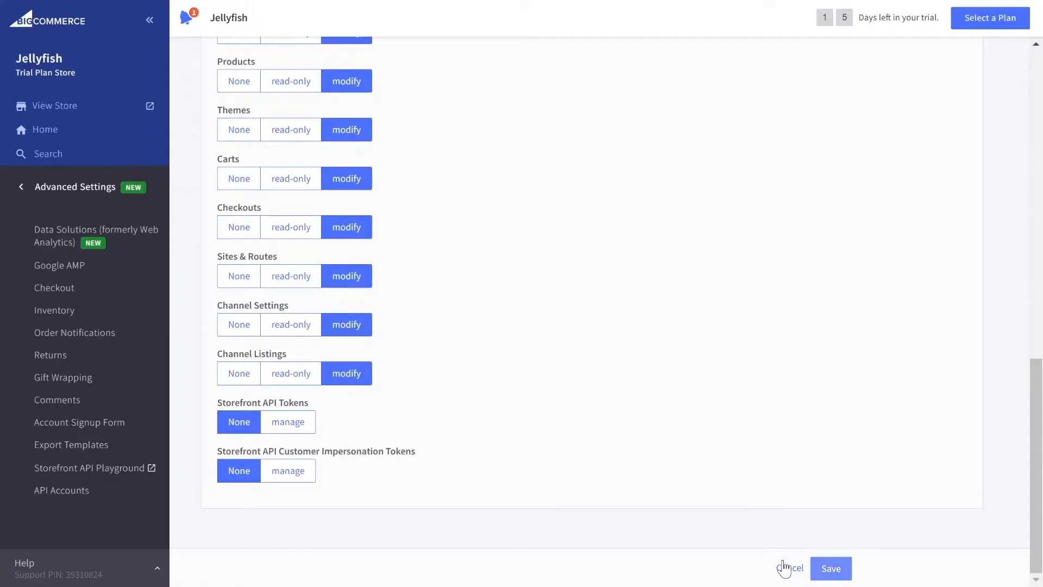
pyautogui.click(830, 568)
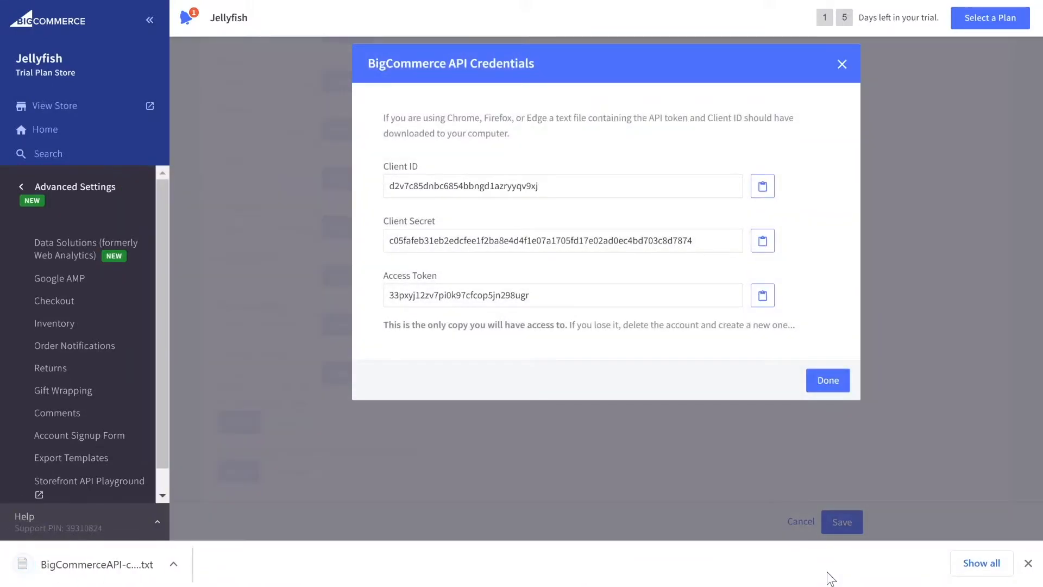
# Copy the new API account's access token and client ID for the migration source setup
pyautogui.click(761, 295)
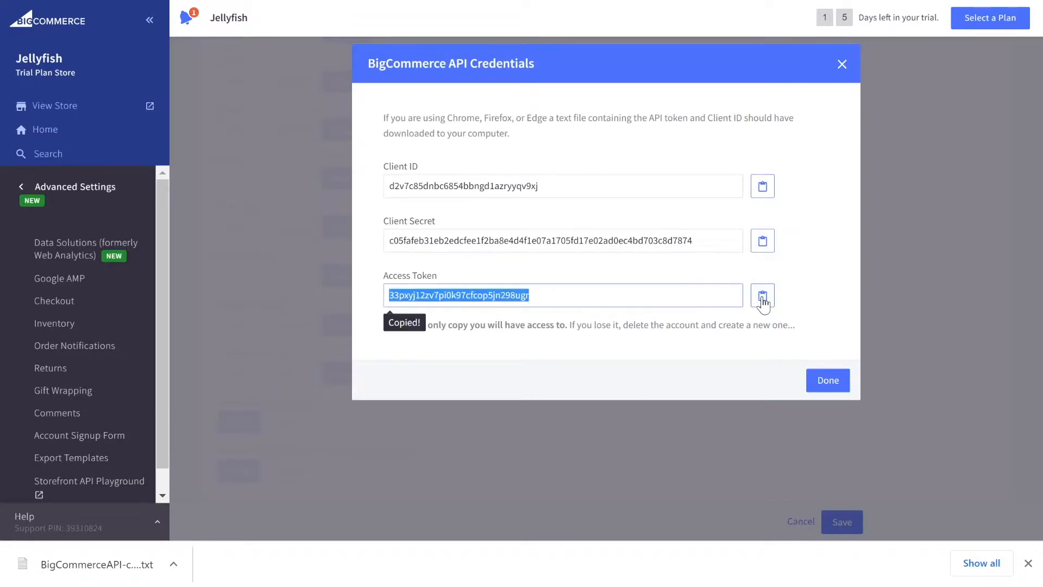
pyautogui.click(827, 380)
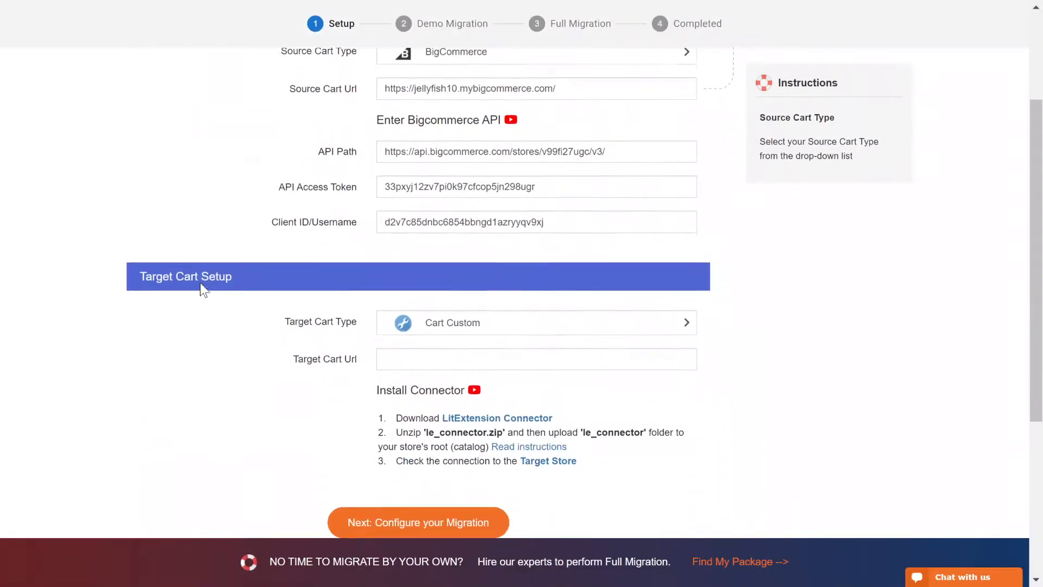
# Select WooCommerce (searched 'woo') as the target cart and download the LitExtension Connector zip
pyautogui.scroll(-3)
pyautogui.write('woo')
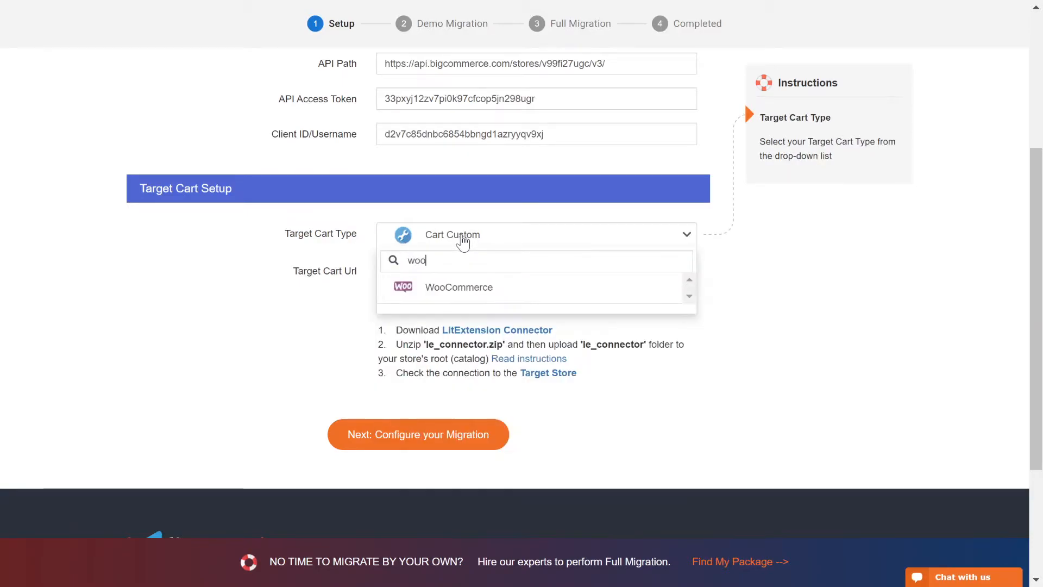
pyautogui.click(458, 287)
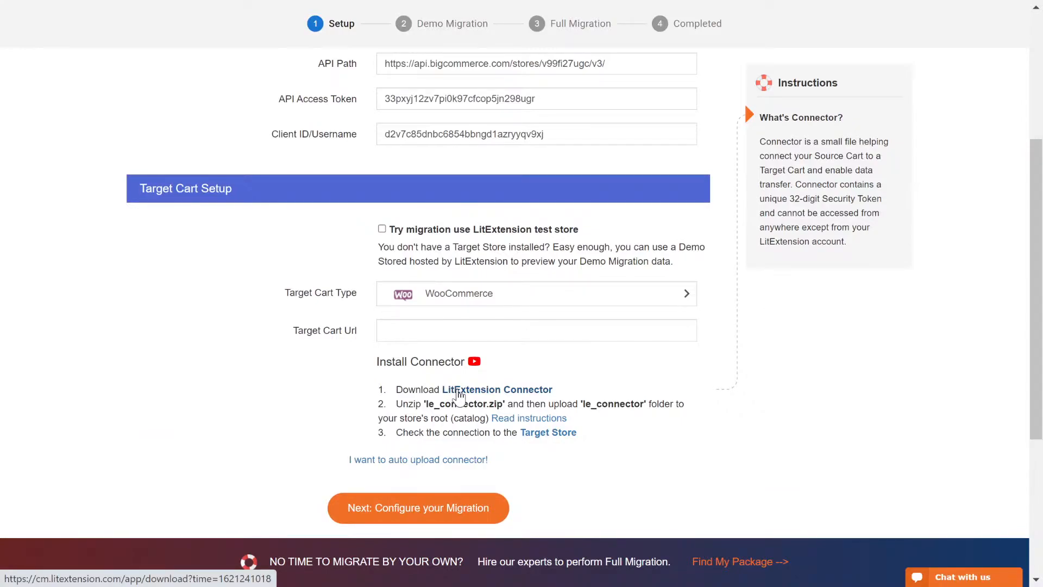
pyautogui.rightClick(238, 130)
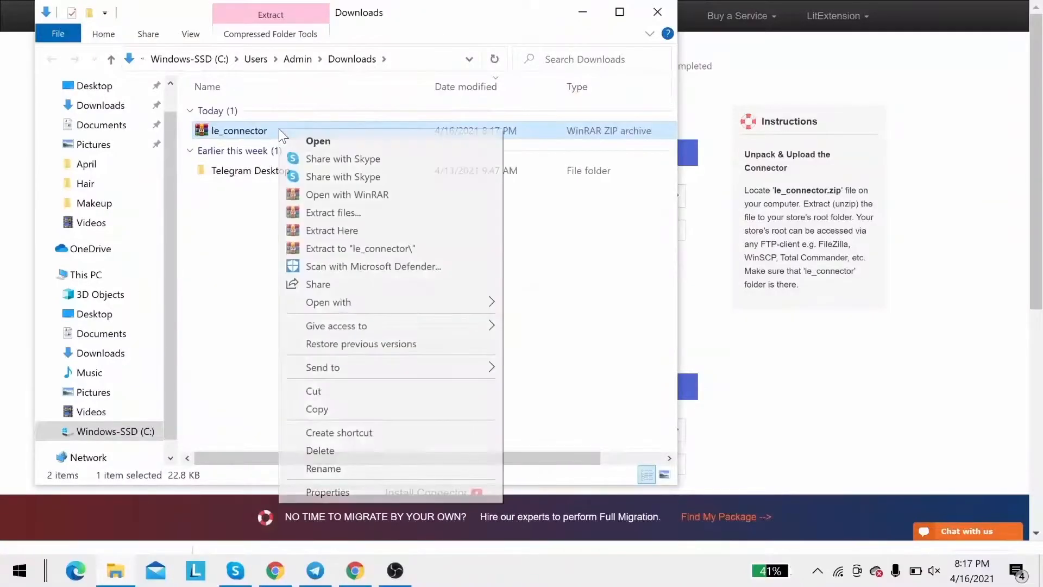
# Extract le_connector.zip in the Downloads folder with Extract Here
pyautogui.click(299, 233)
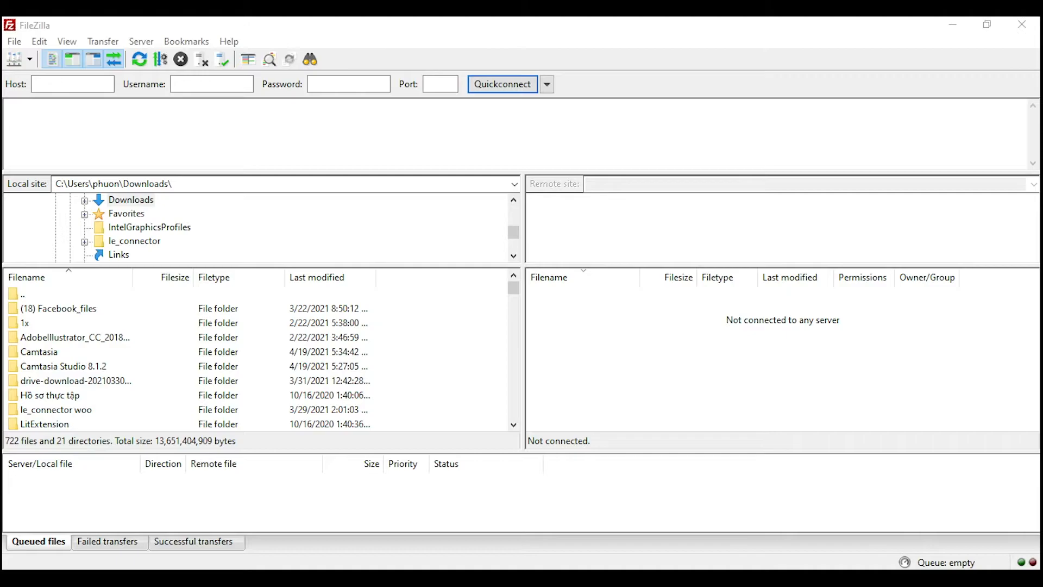
# Browse FileZilla's local site to the Downloads folder containing le_connector
pyautogui.click(93, 84)
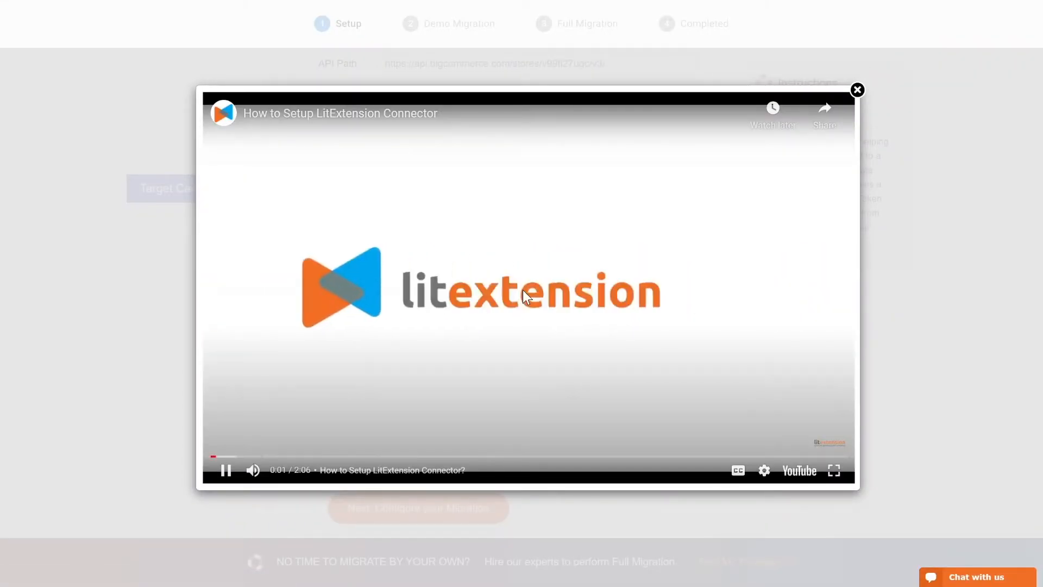
pyautogui.click(857, 90)
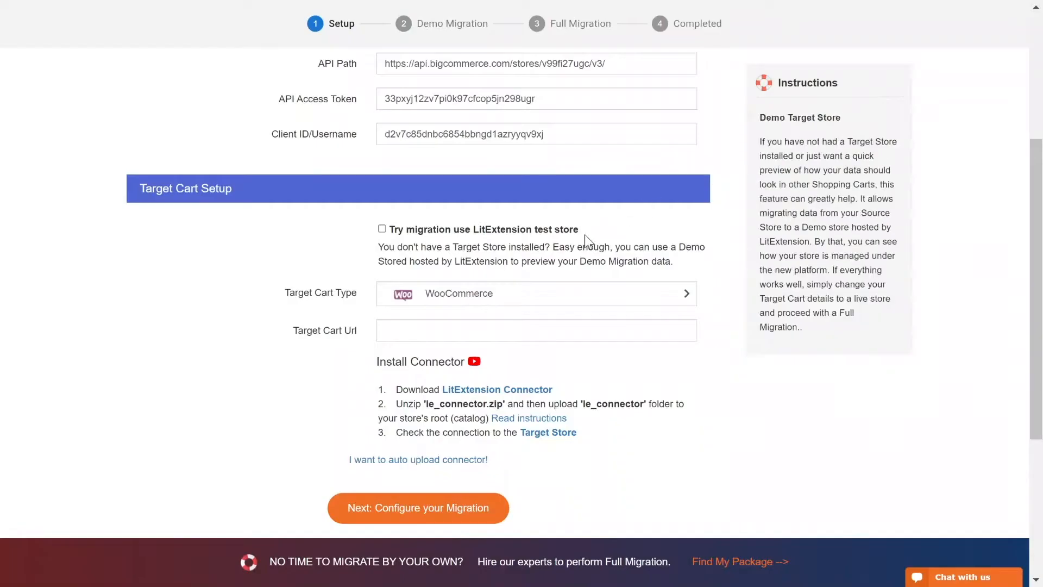
pyautogui.click(536, 329)
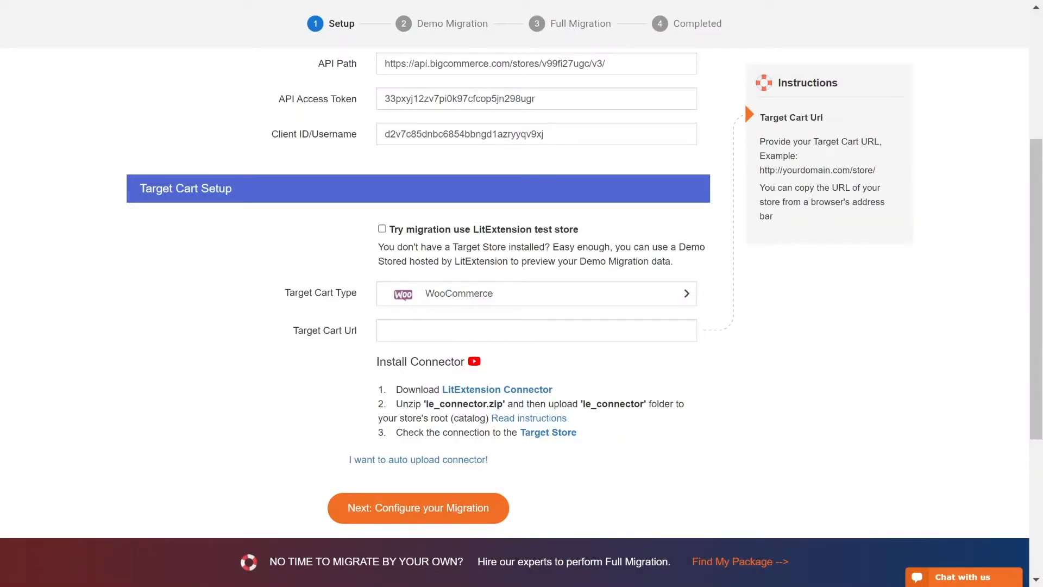
pyautogui.click(535, 330)
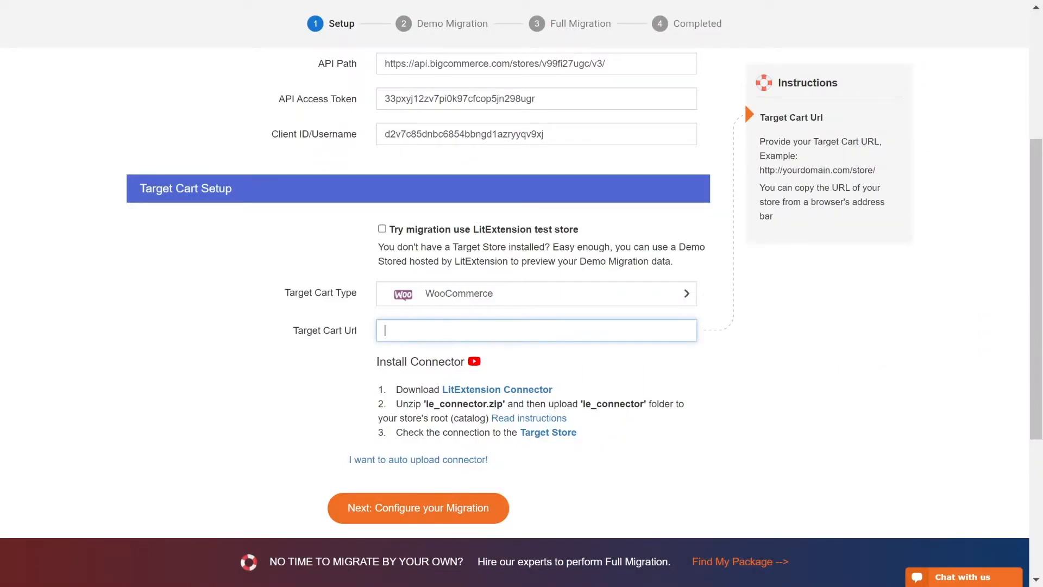
pyautogui.write('http://45.33.0.186/your_target_cart')
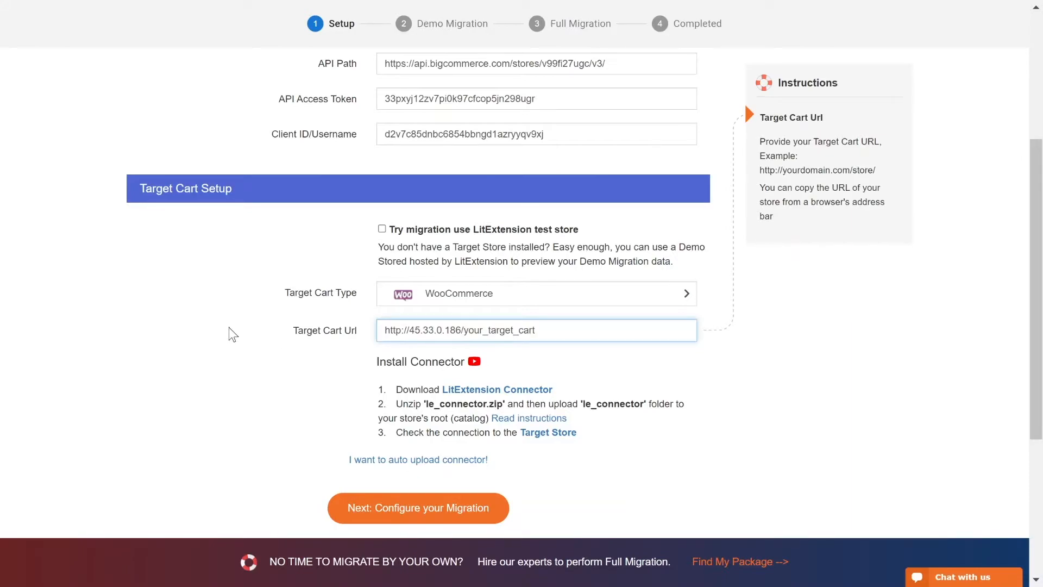
pyautogui.click(418, 507)
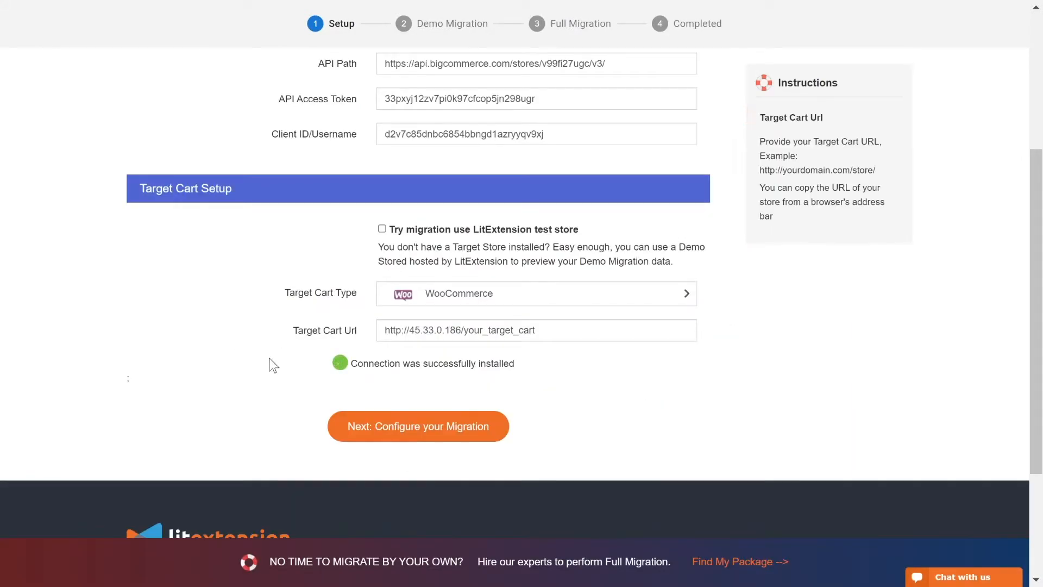
pyautogui.moveTo(388, 441)
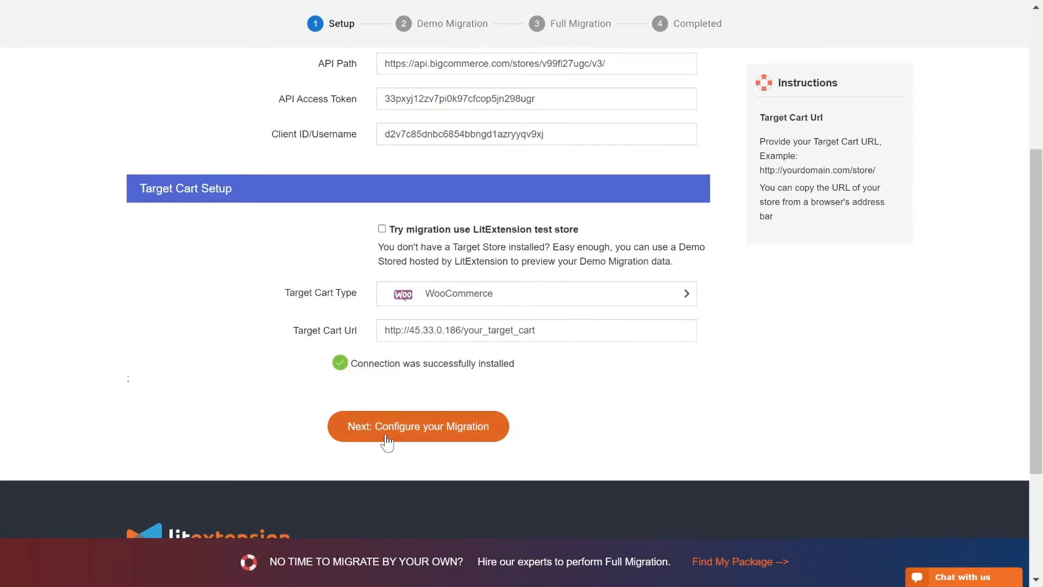
# Proceed to configuration and select all entities: Products, Customers, Orders, Pages and Coupons
pyautogui.click(418, 426)
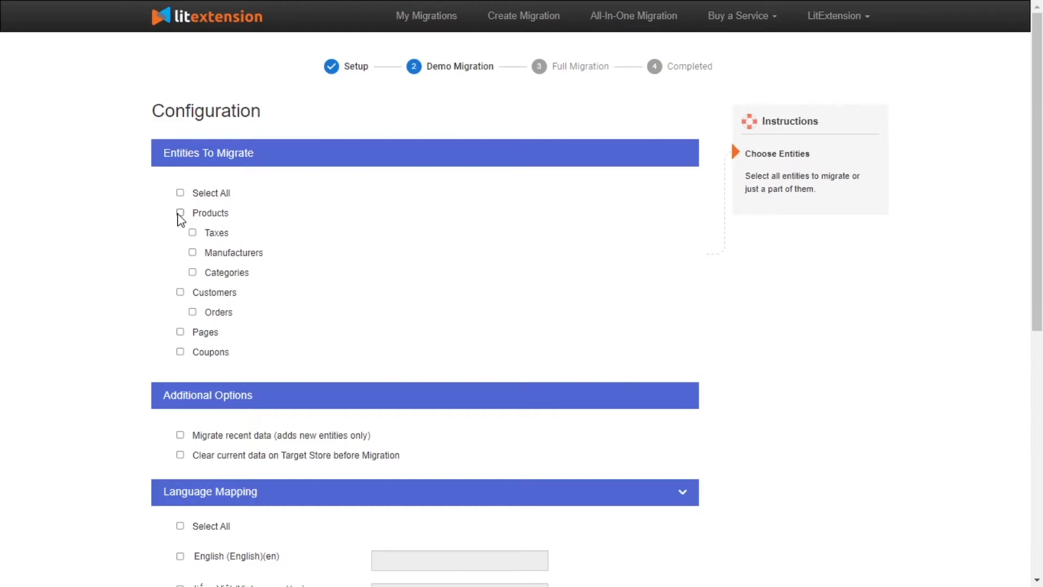
pyautogui.click(180, 212)
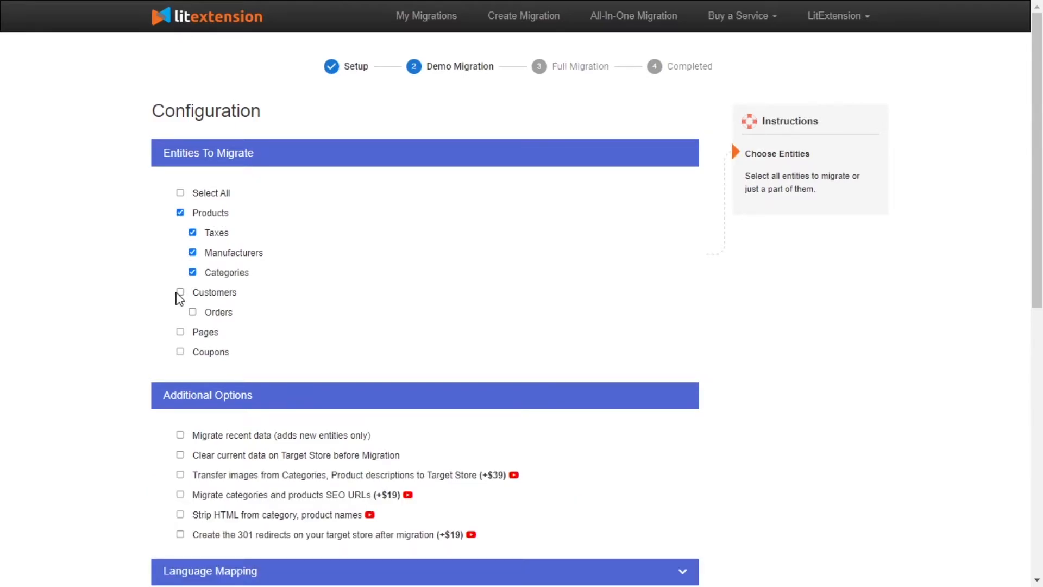
pyautogui.click(179, 293)
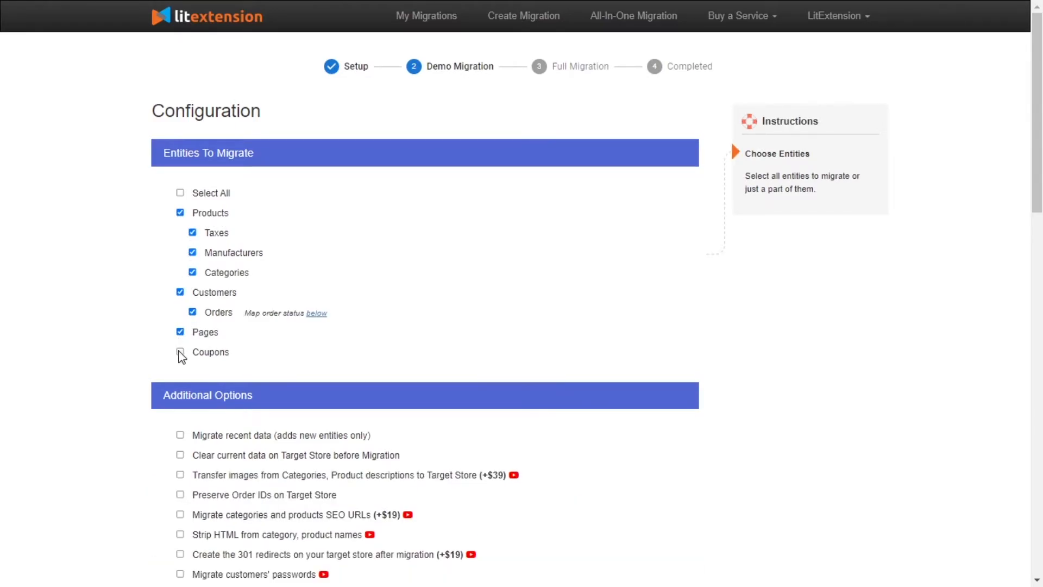
pyautogui.click(180, 352)
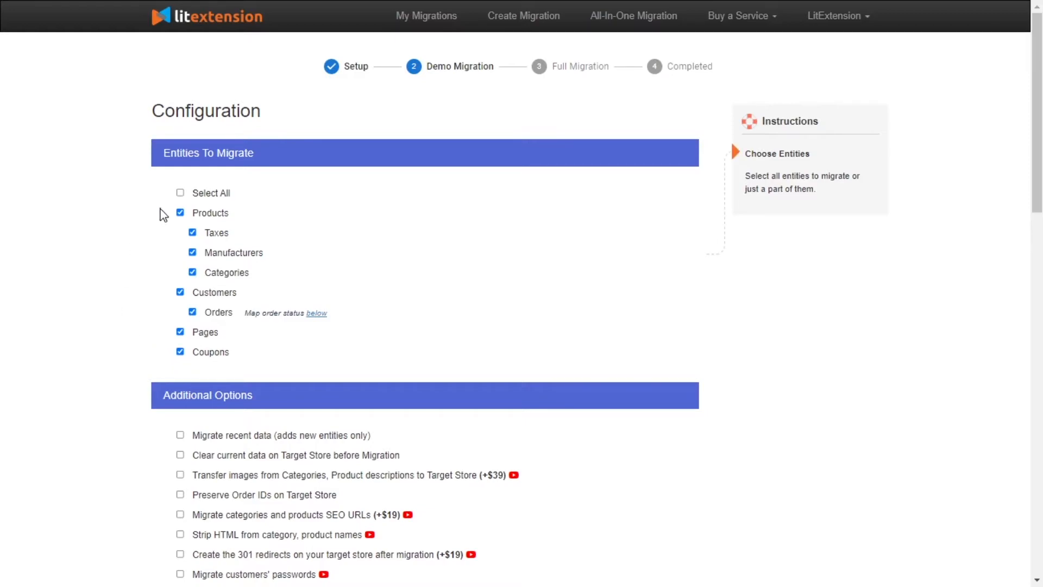
pyautogui.click(179, 193)
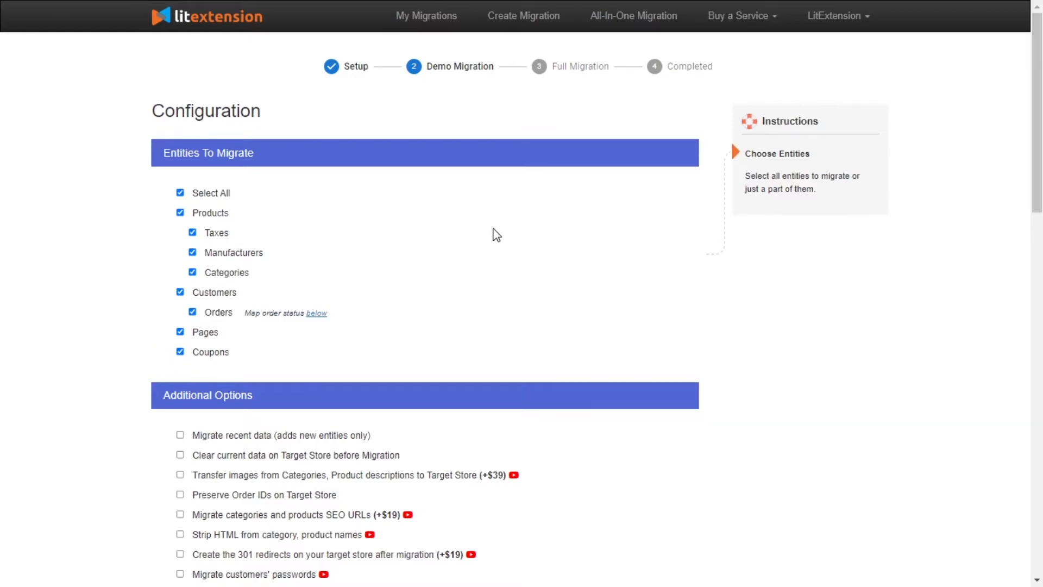
pyautogui.scroll(-3)
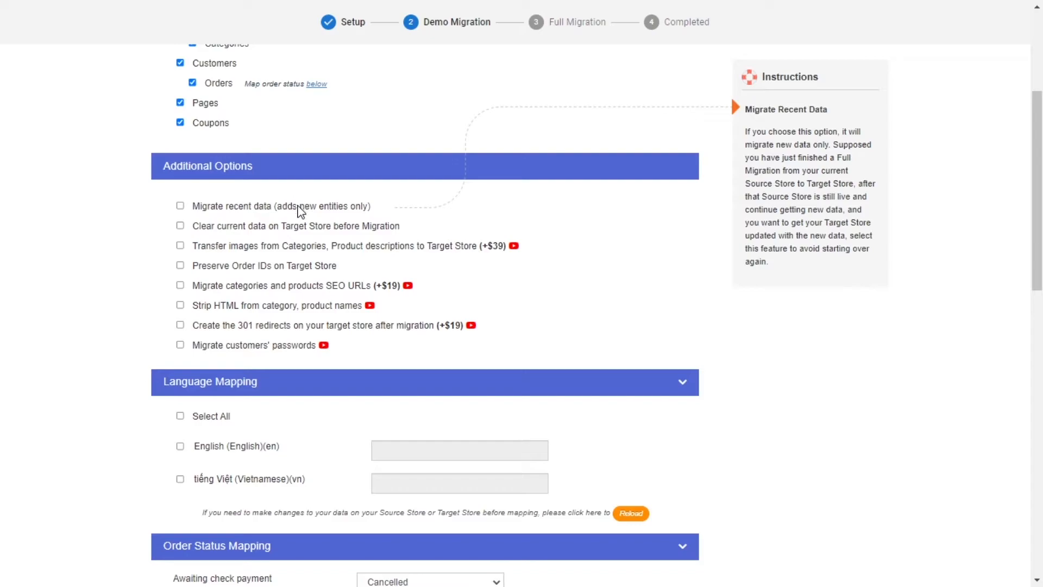
pyautogui.moveTo(295, 225)
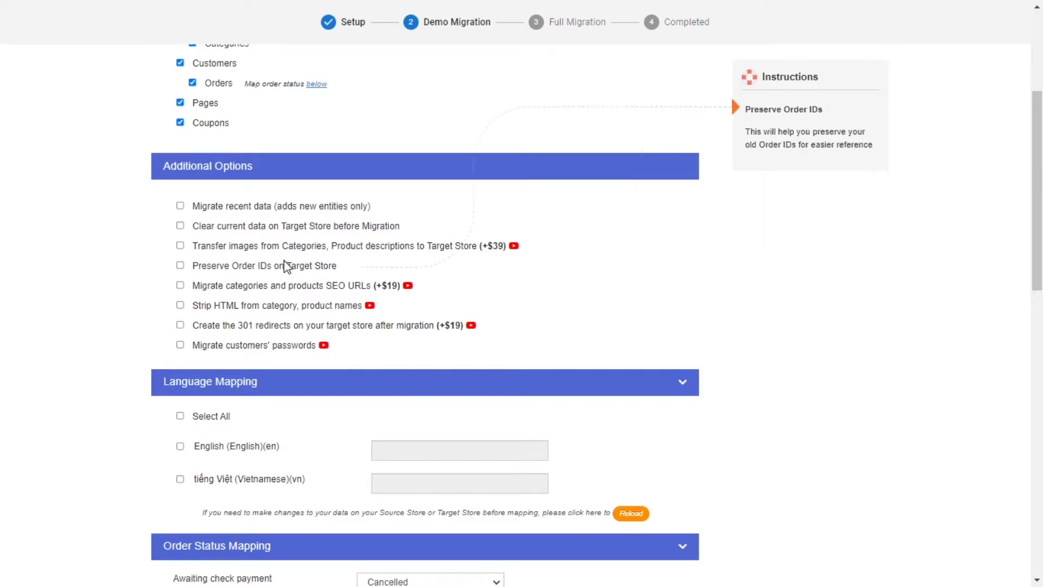
pyautogui.moveTo(283, 286)
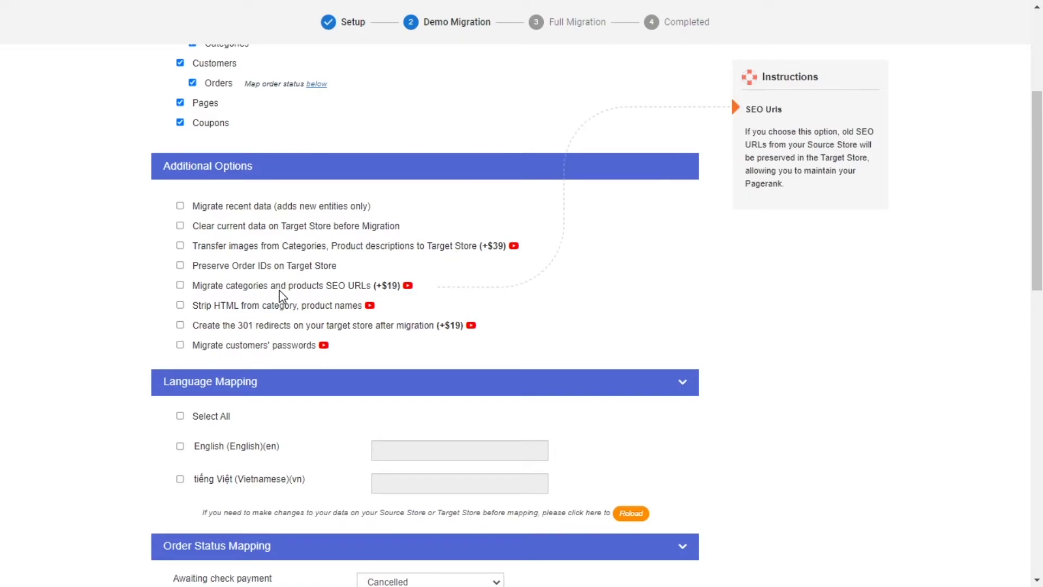
pyautogui.moveTo(273, 329)
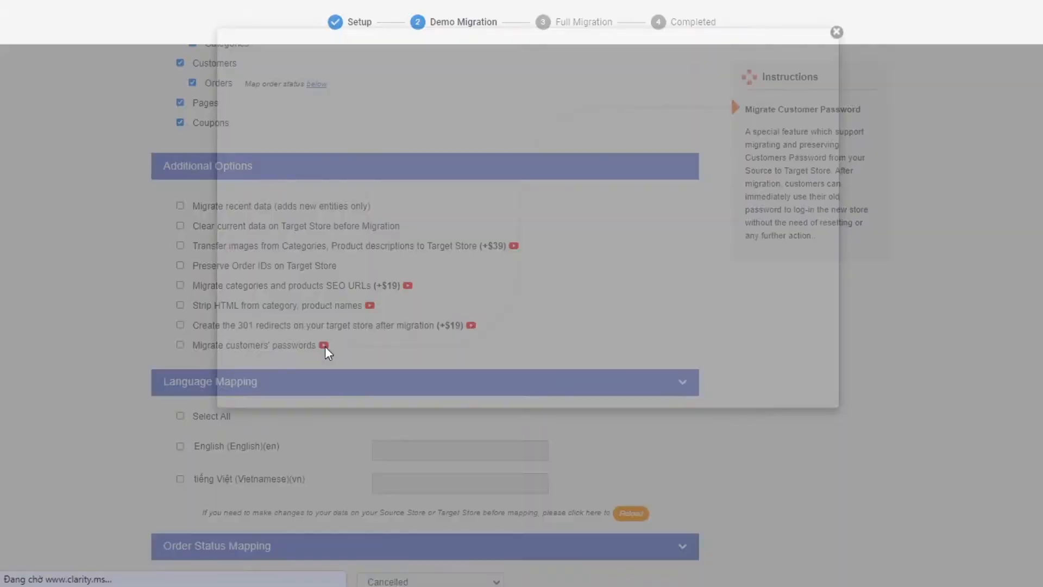
# View and close the customer passwords migration tutorial video
pyautogui.click(323, 345)
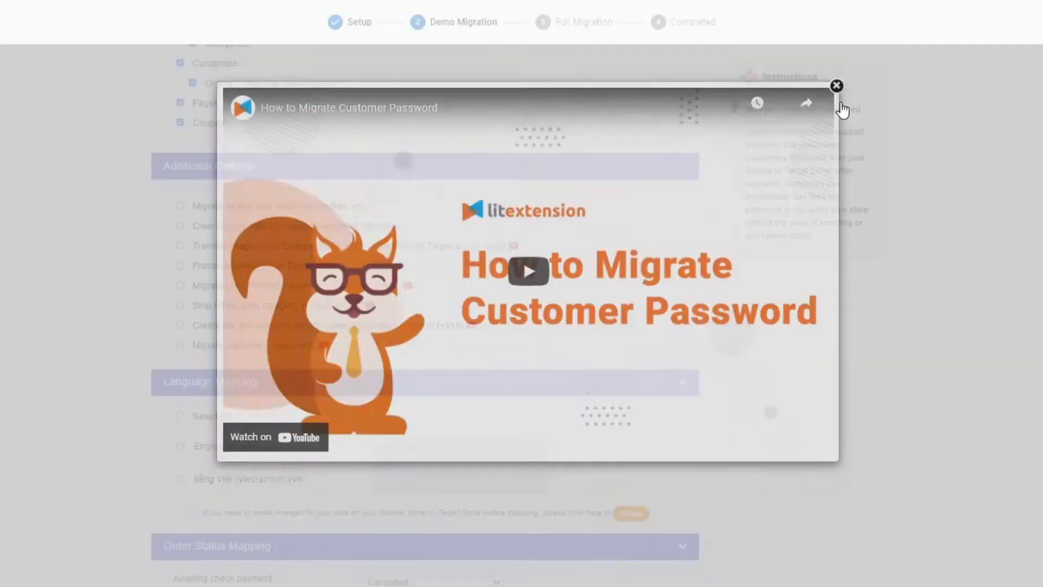
pyautogui.click(836, 87)
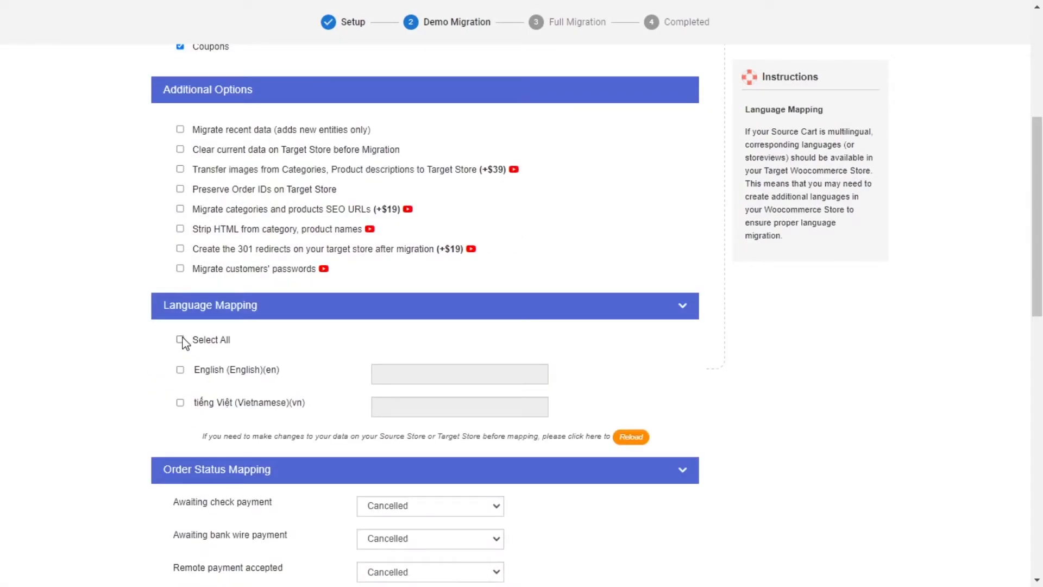
# Select all languages, map On backorder (paid) to Completed, skip the demo and start the full migration
pyautogui.click(180, 339)
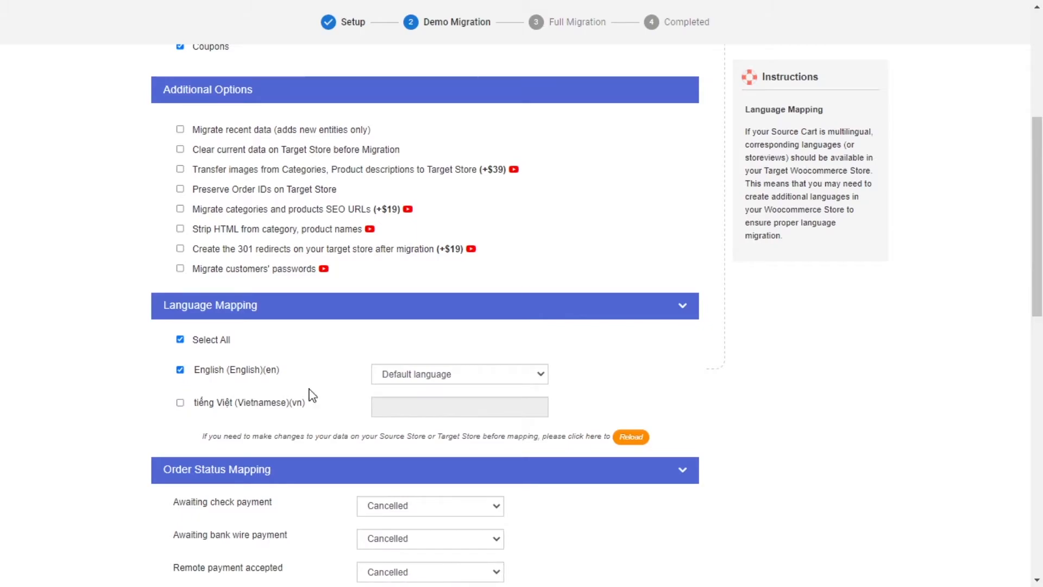
pyautogui.scroll(-3)
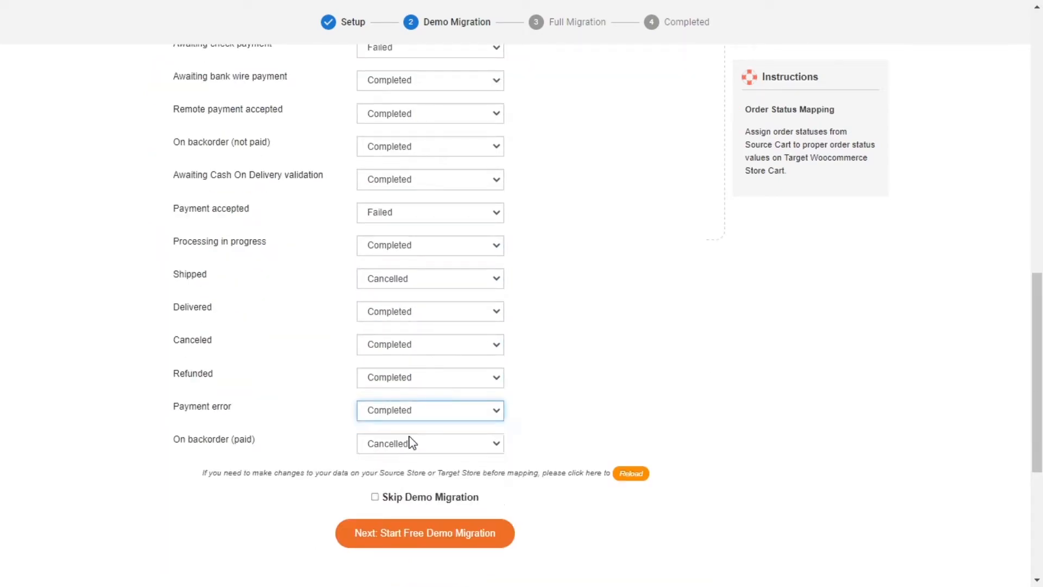
pyautogui.click(430, 444)
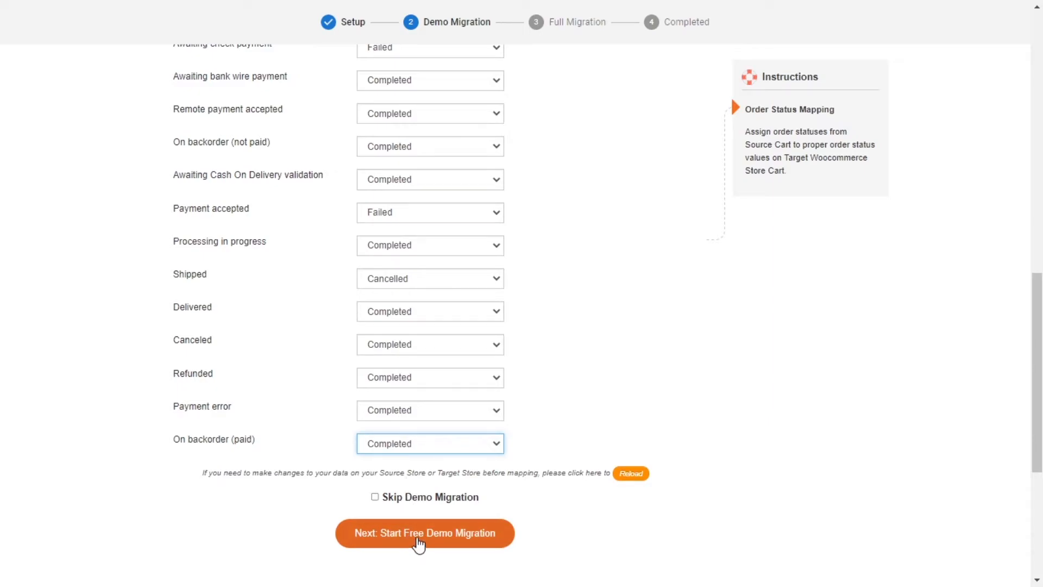
pyautogui.click(374, 496)
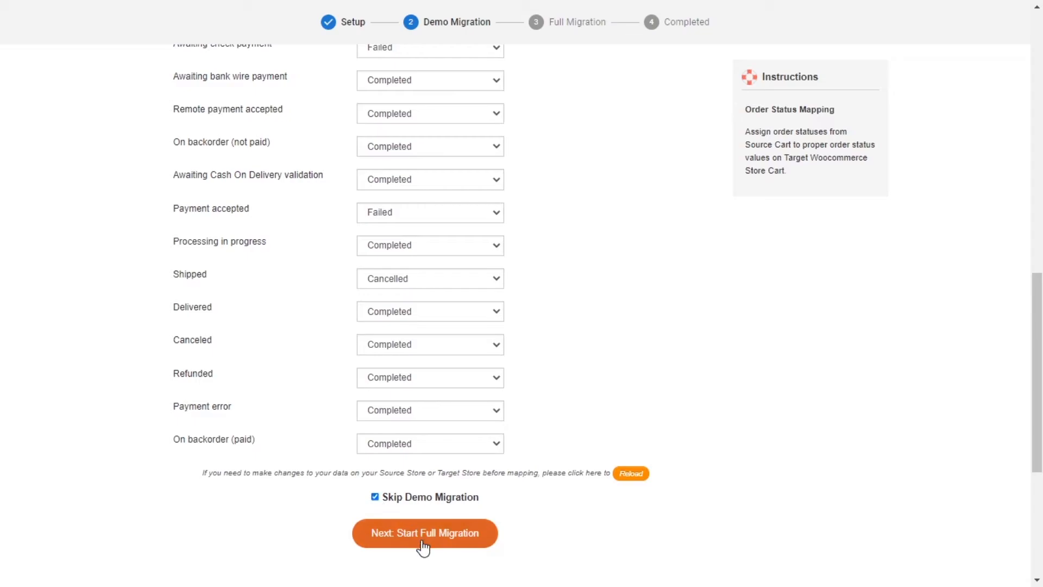
pyautogui.click(424, 532)
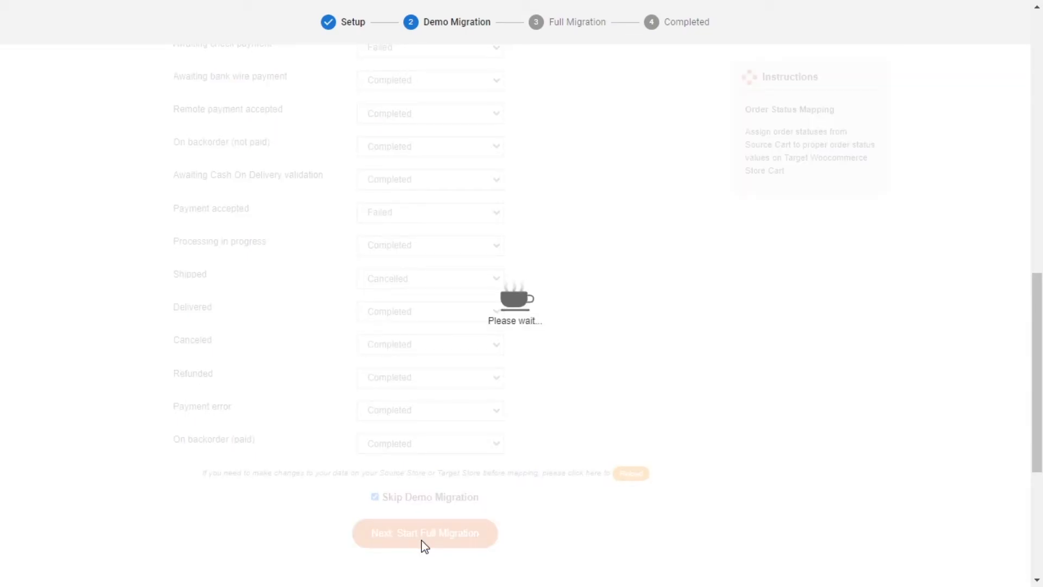
# Wait on the Please wait screen until Full Migration Is Completed appears
pyautogui.click(425, 533)
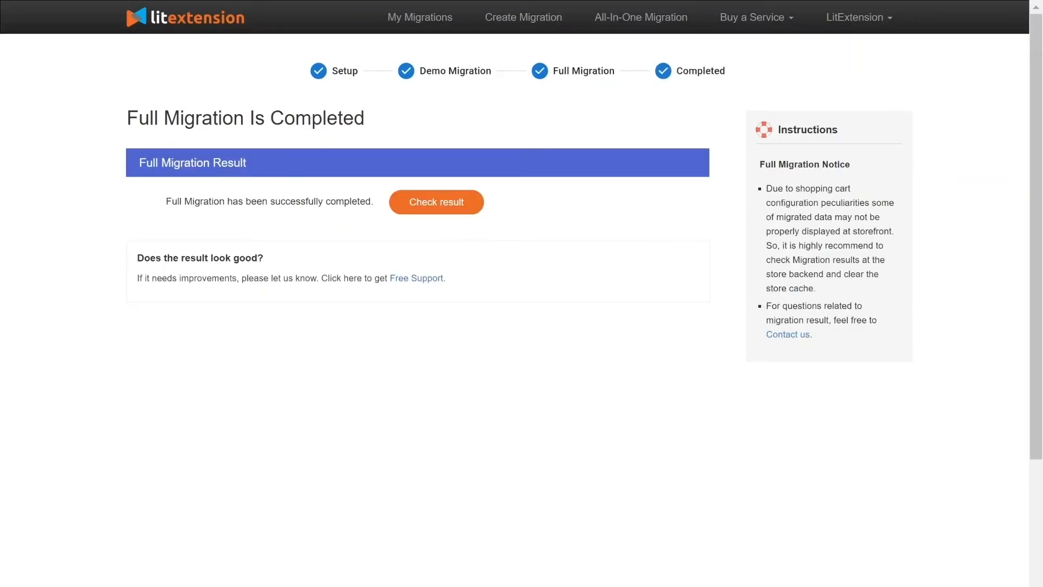
pyautogui.moveTo(548, 129)
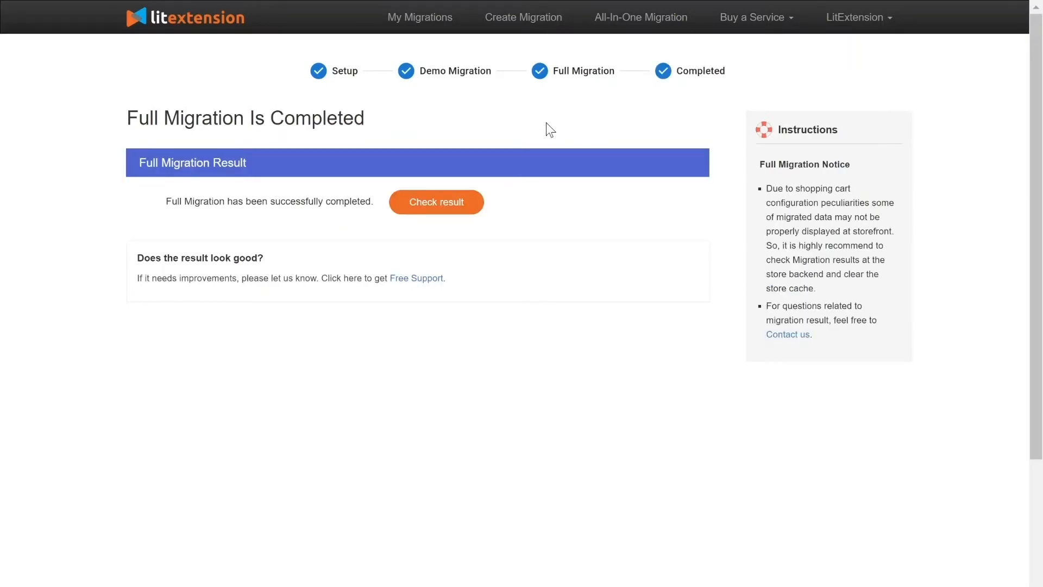
pyautogui.moveTo(476, 195)
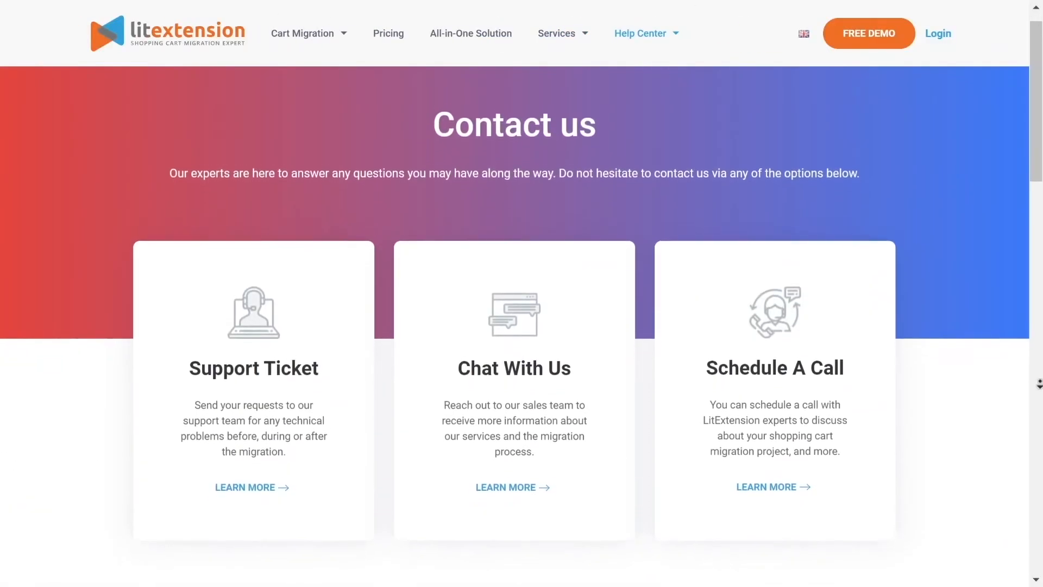
# Scroll the Contact us page down to the enquiry form
pyautogui.scroll(-3)
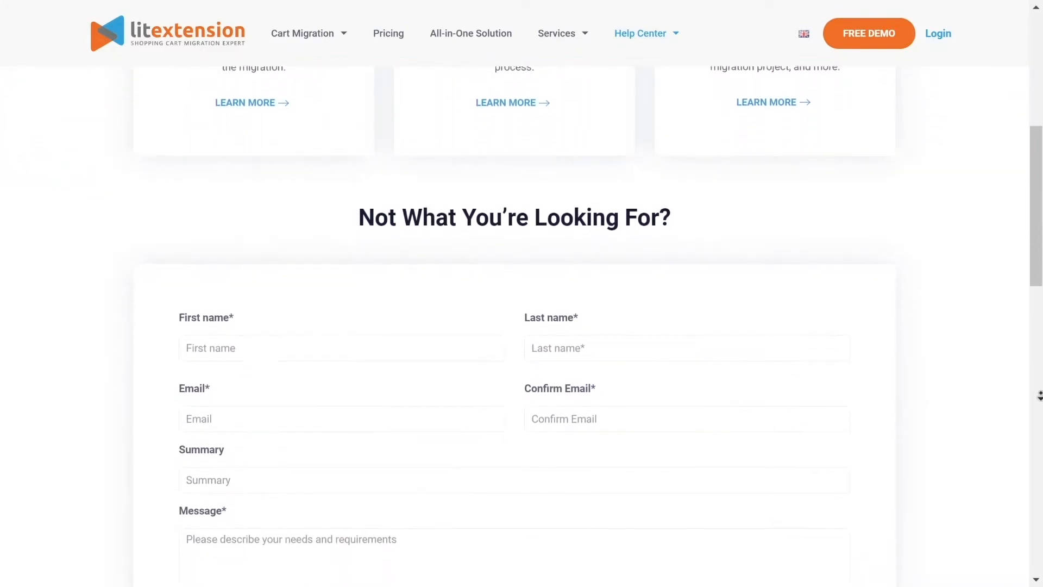